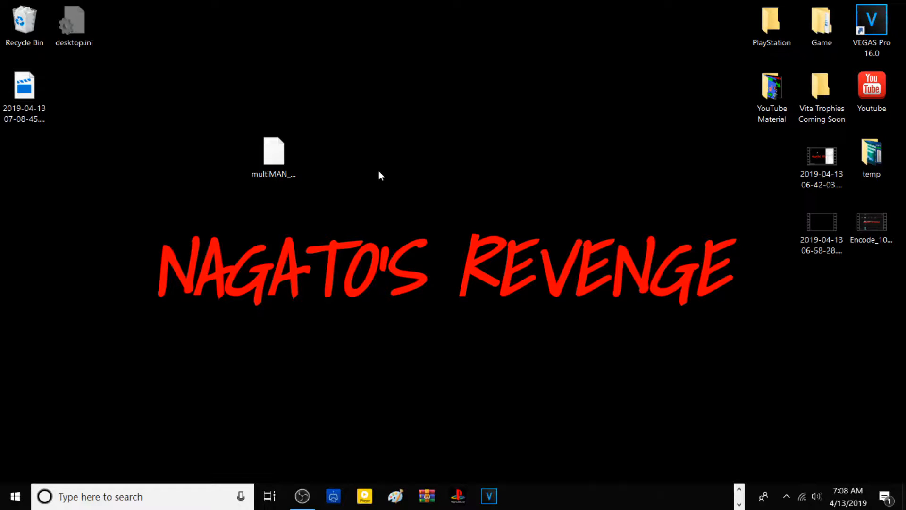
pyautogui.moveTo(455, 190)
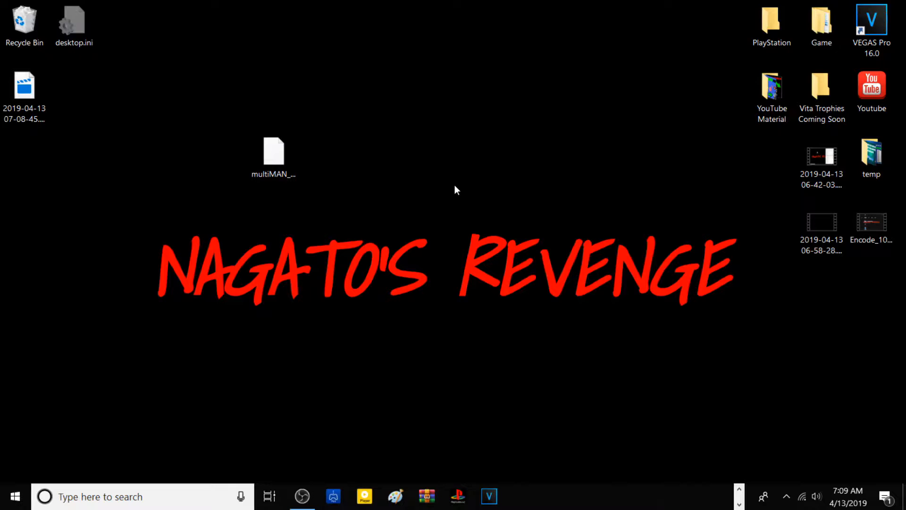
# Drag the multiMAN package icon a short distance right on the desktop.
pyautogui.click(273, 152)
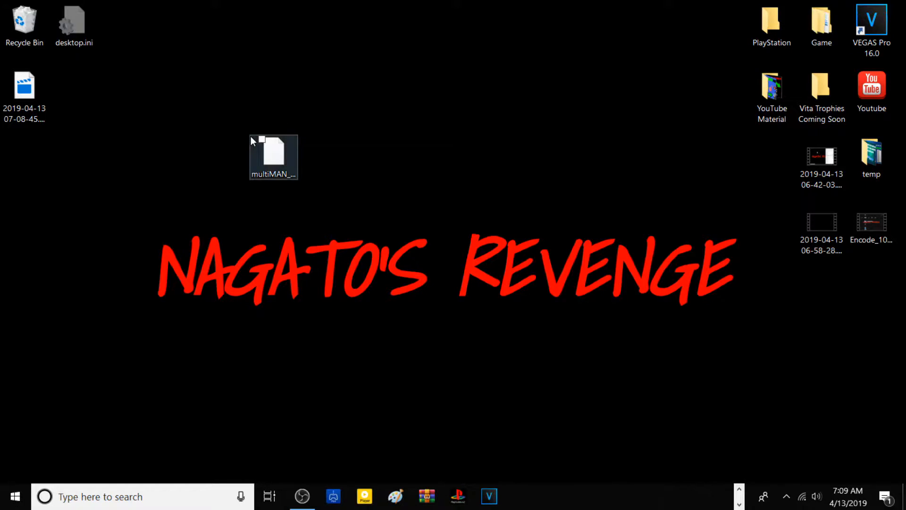
pyautogui.moveTo(294, 154)
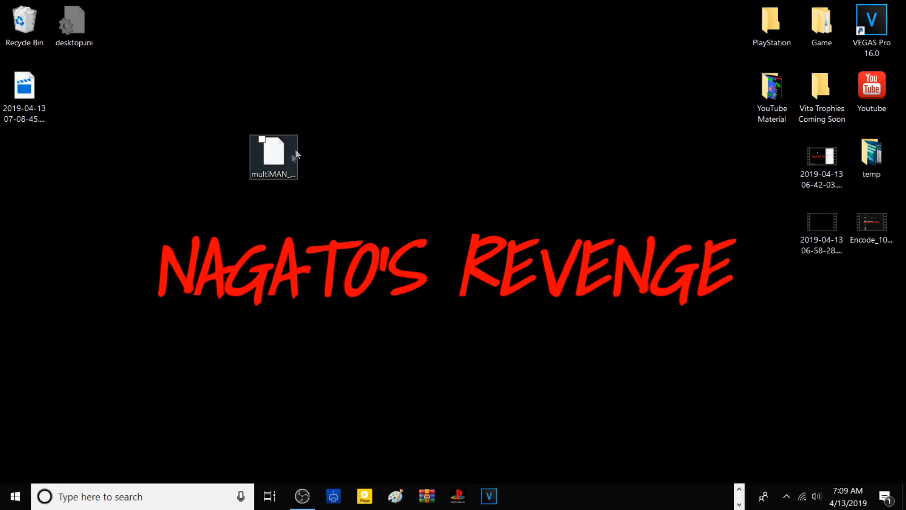
pyautogui.click(273, 153)
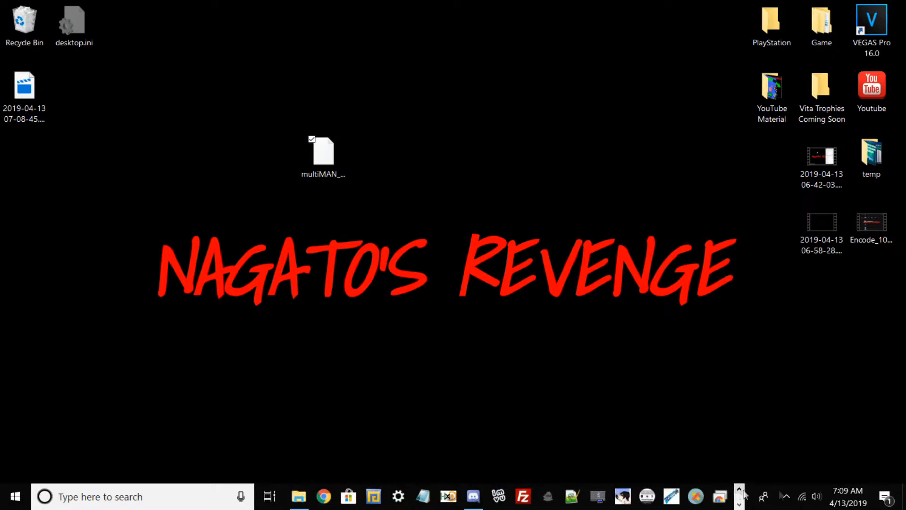
# Open the Format dialog for USB Drive (E:) from File Explorer.
pyautogui.click(298, 496)
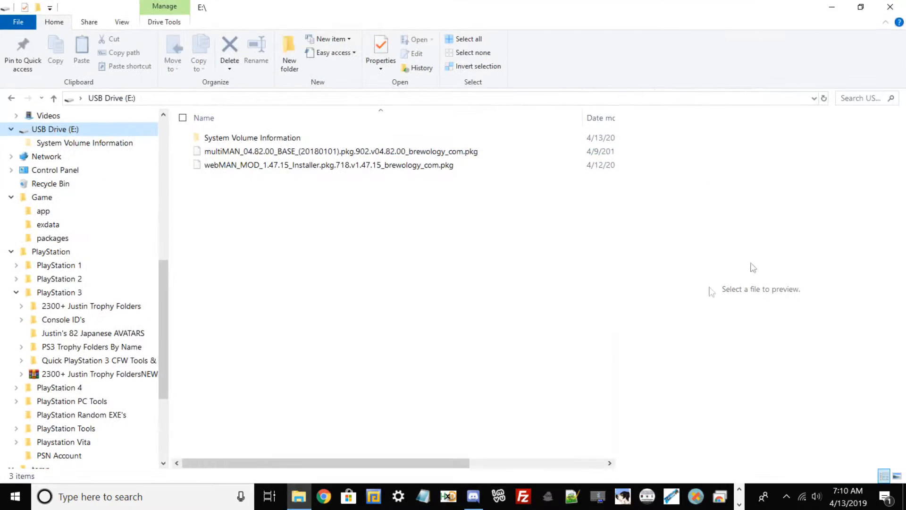
pyautogui.moveTo(491, 299)
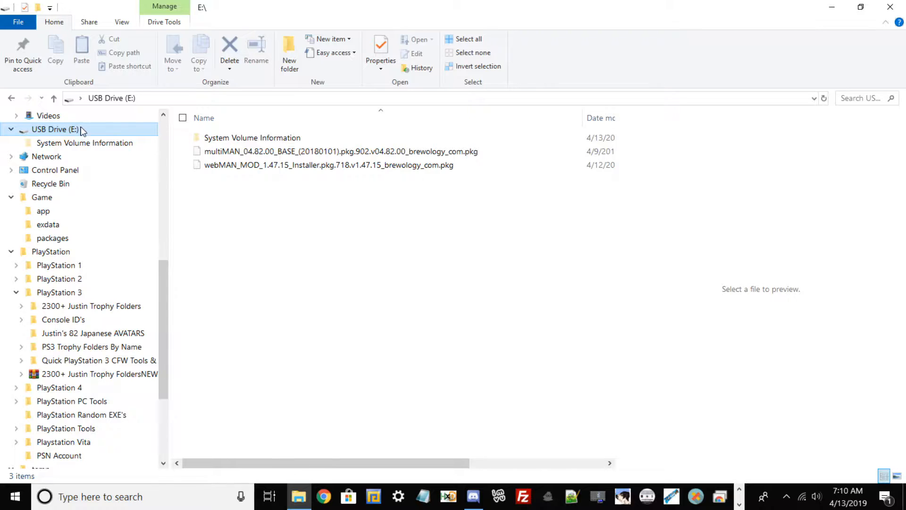
pyautogui.rightClick(56, 129)
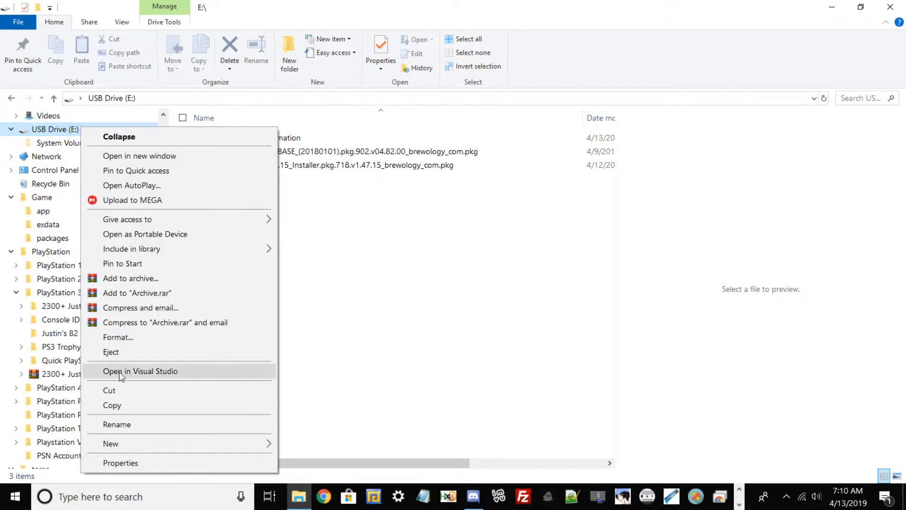
pyautogui.click(118, 337)
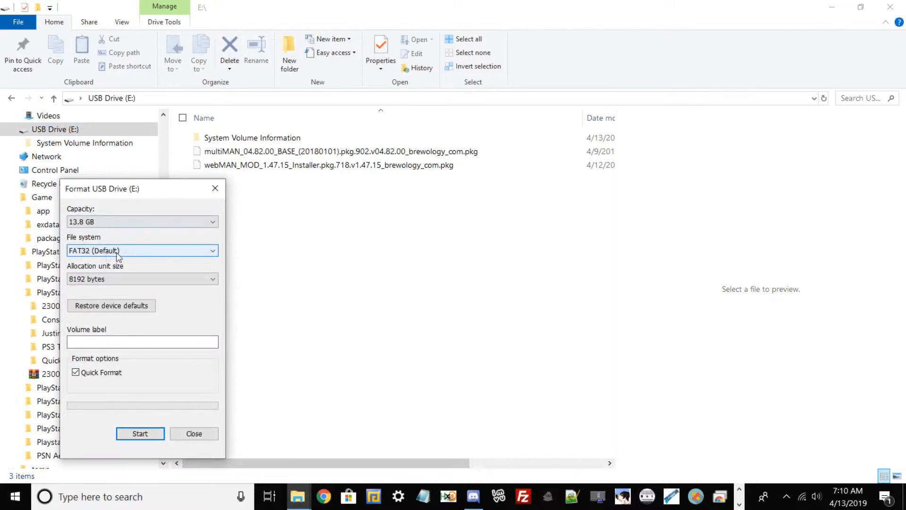
pyautogui.moveTo(109, 255)
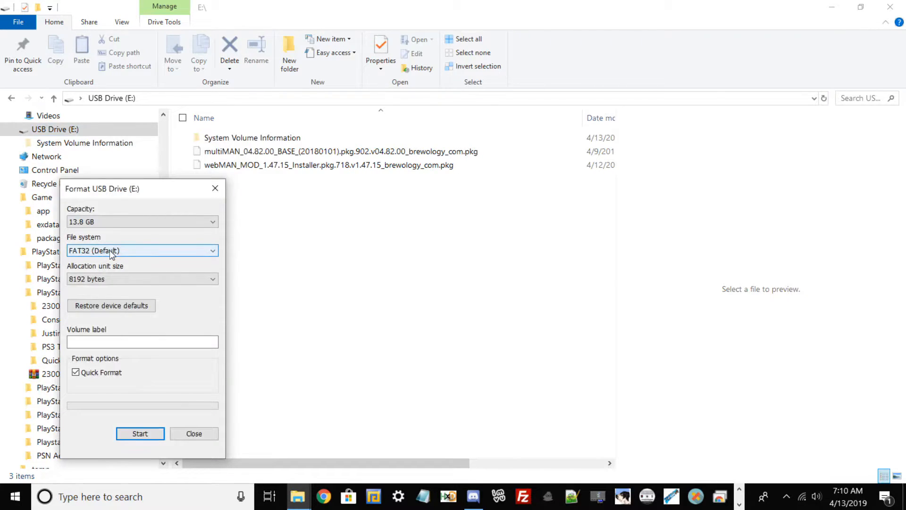
# Try NTFS as the file system, then set it back to FAT32.
pyautogui.click(142, 250)
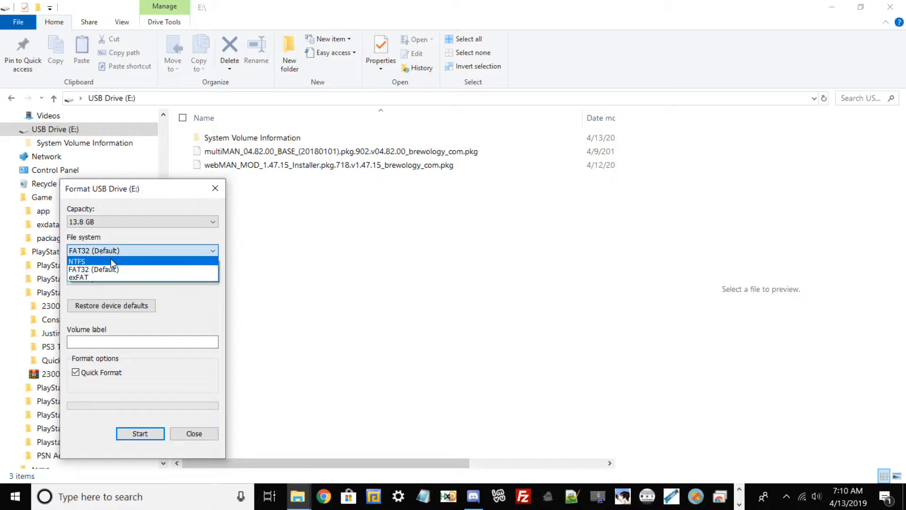
pyautogui.click(77, 262)
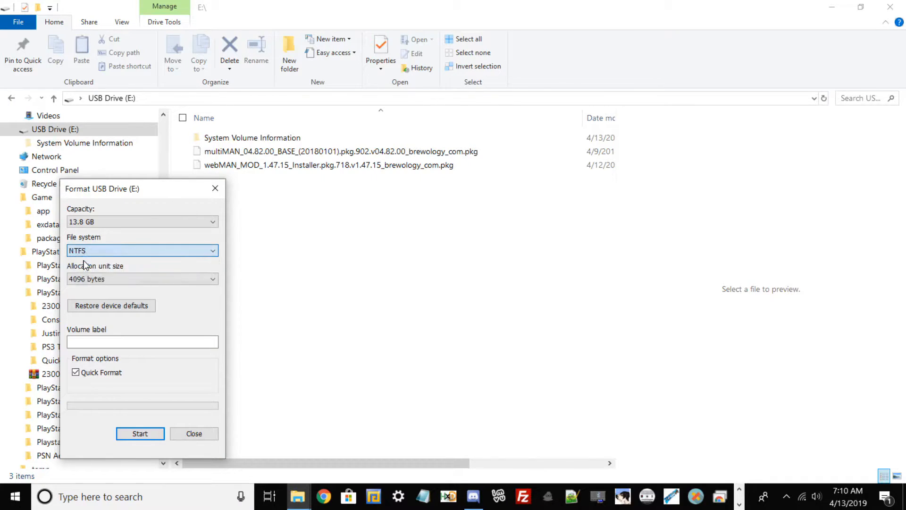
pyautogui.click(142, 250)
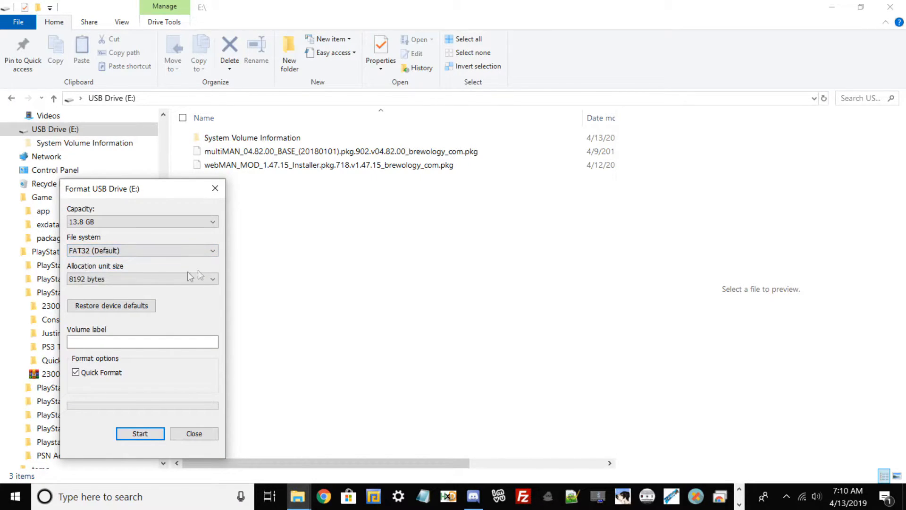
pyautogui.click(142, 278)
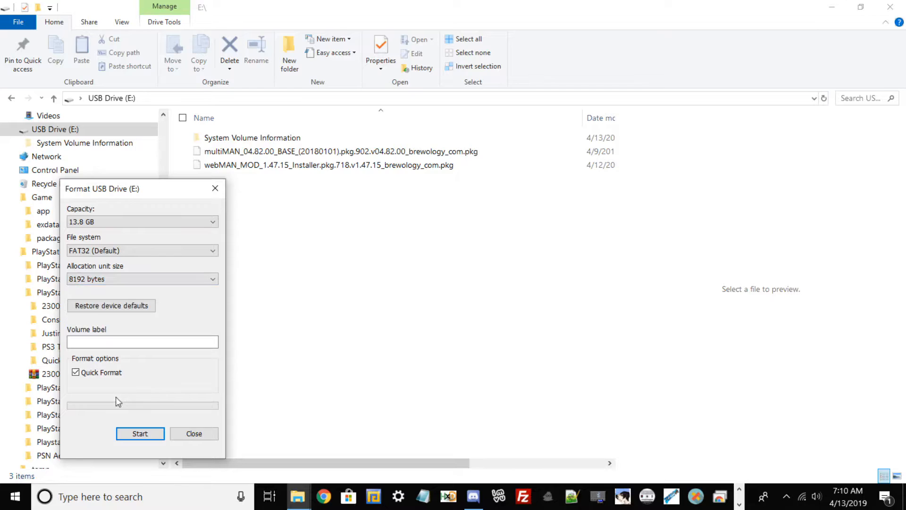
pyautogui.moveTo(186, 396)
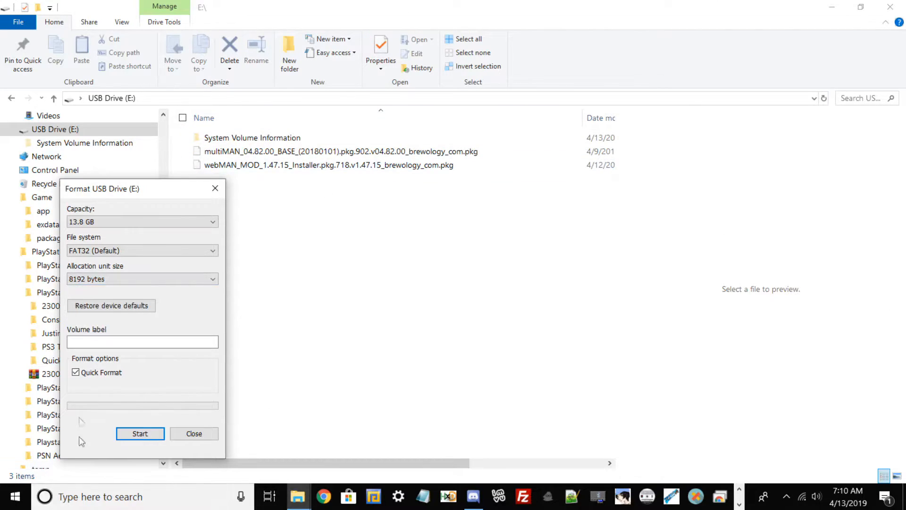
# Cancel the erase-all-data warning and close the Format USB Drive dialog unformatted.
pyautogui.click(140, 433)
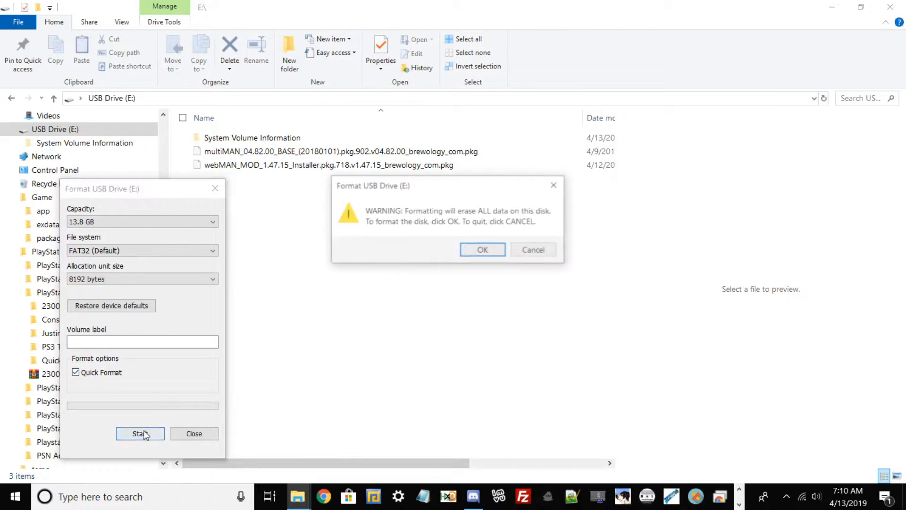
pyautogui.click(140, 433)
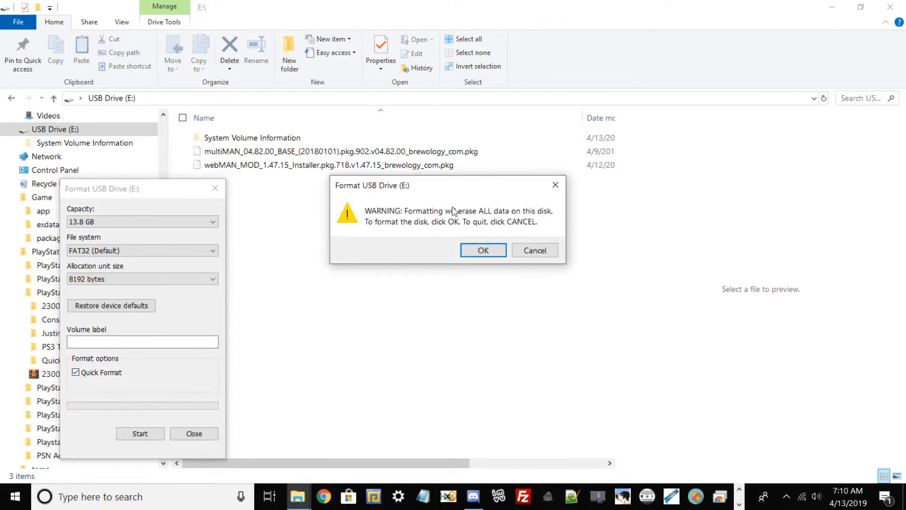
pyautogui.moveTo(436, 206)
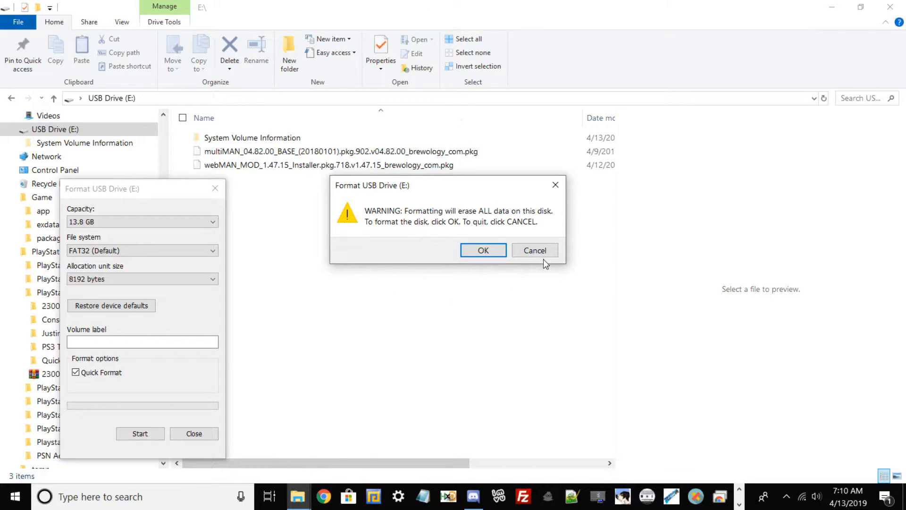
pyautogui.click(535, 249)
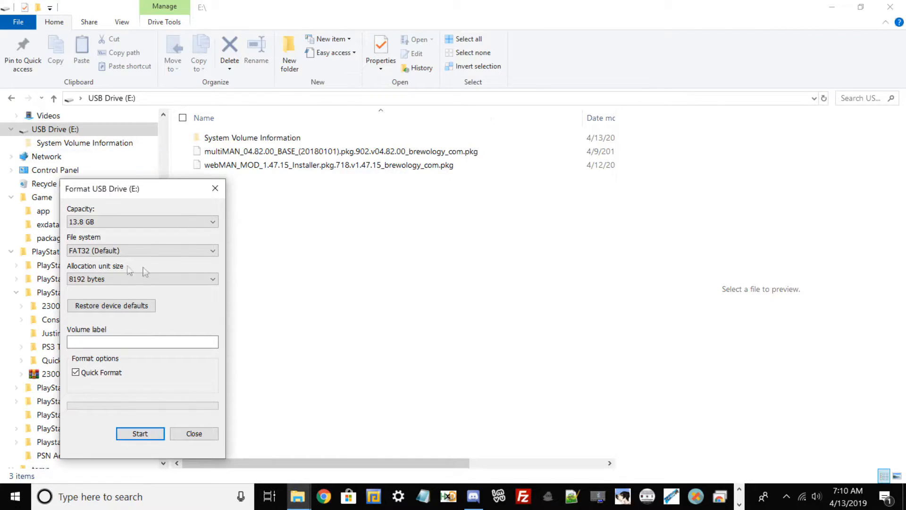
pyautogui.click(194, 434)
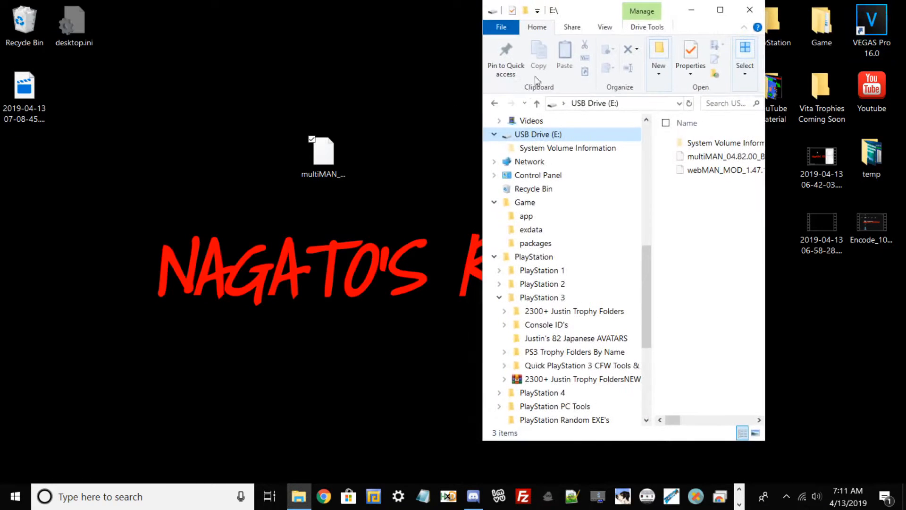
# Replace the USB drive's multiMAN .pkg with the desktop copy and close the drive window.
pyautogui.scroll(-3)
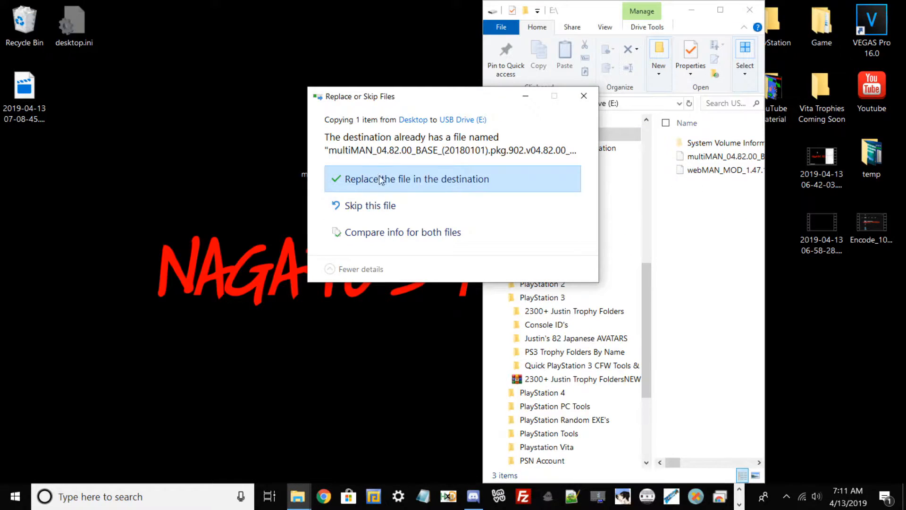
pyautogui.click(416, 179)
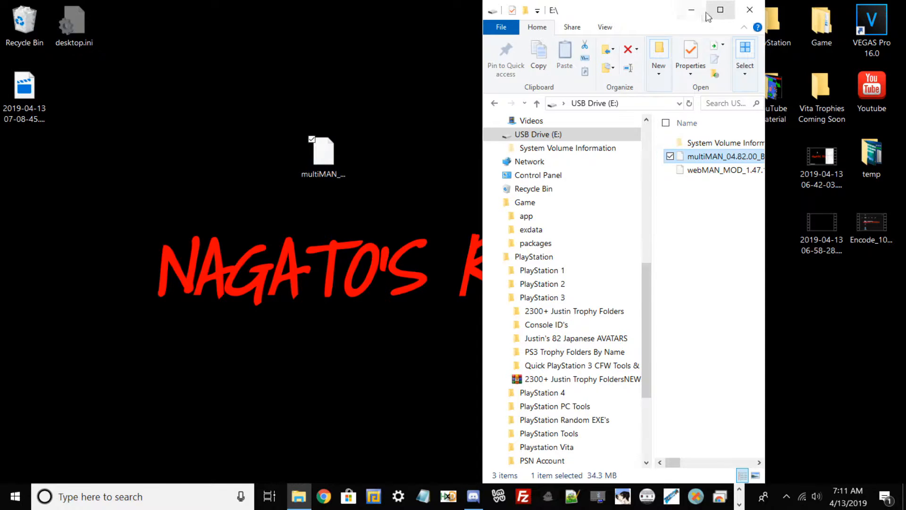
pyautogui.click(750, 10)
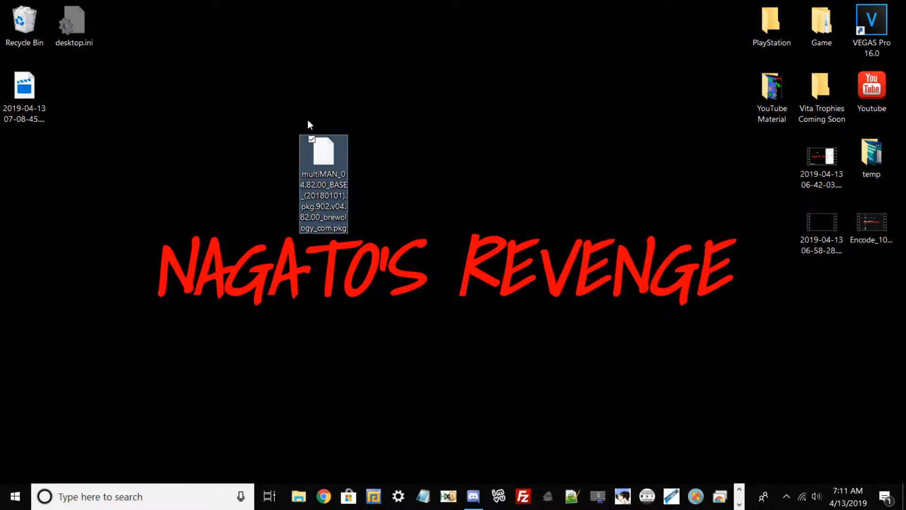
pyautogui.moveTo(258, 147)
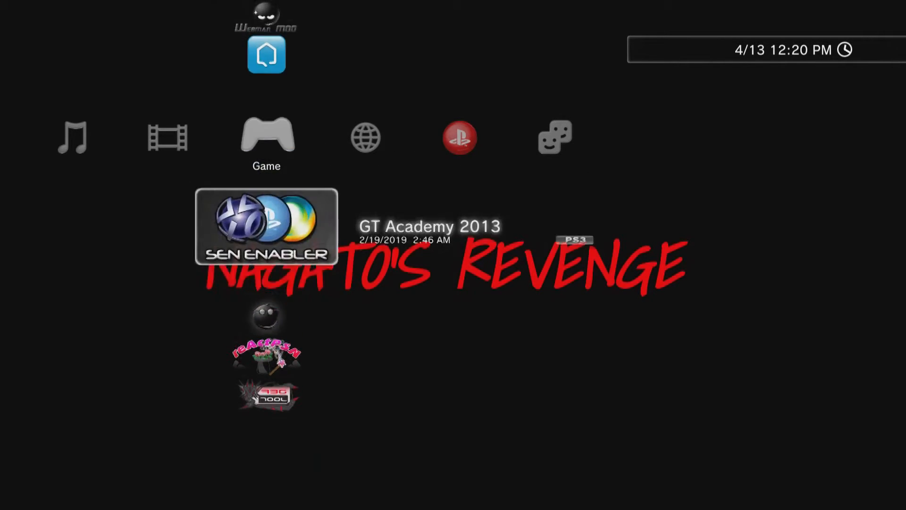
# Scroll through the installed titles in the XMB Game column.
pyautogui.scroll(-3)
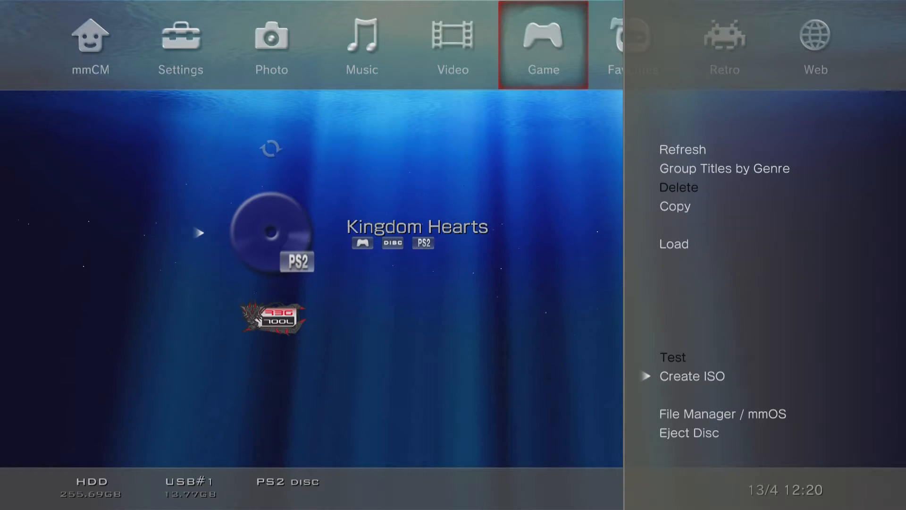
# Choose Create ISO from the Kingdom Hearts options in multiMAN.
pyautogui.click(692, 375)
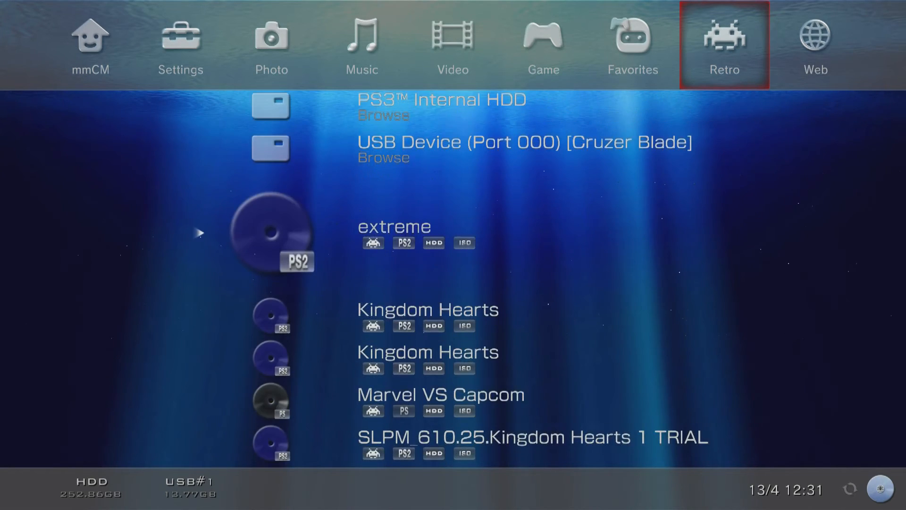
# Scroll the Retro tab to Kingdom Hearts and open it in File Manager / mmOS.
pyautogui.scroll(-3)
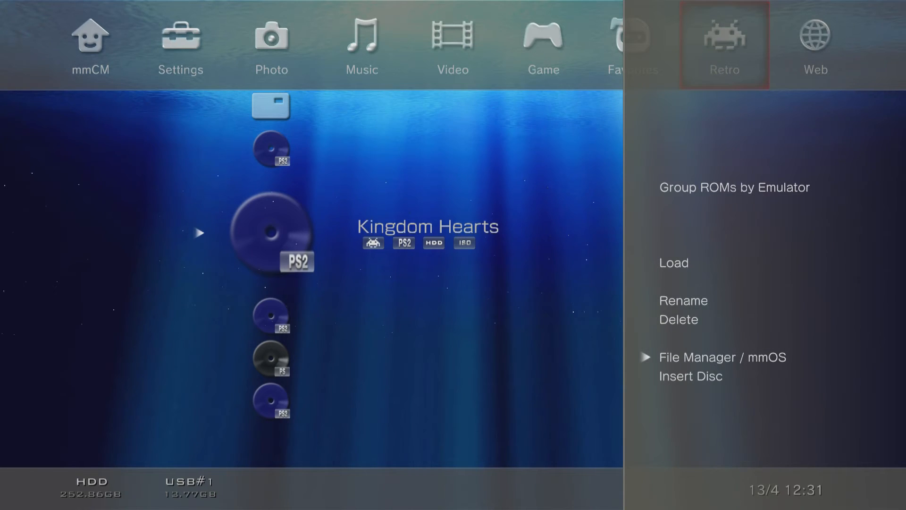
pyautogui.click(722, 356)
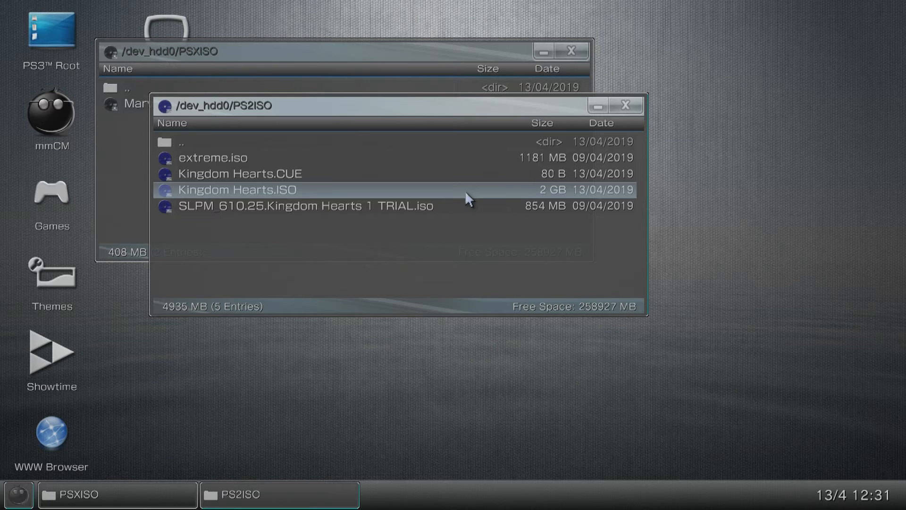
# Inspect Kingdom Hearts.ISO and Kingdom Hearts.CUE in /dev_hdd0/PS2ISO.
pyautogui.click(237, 173)
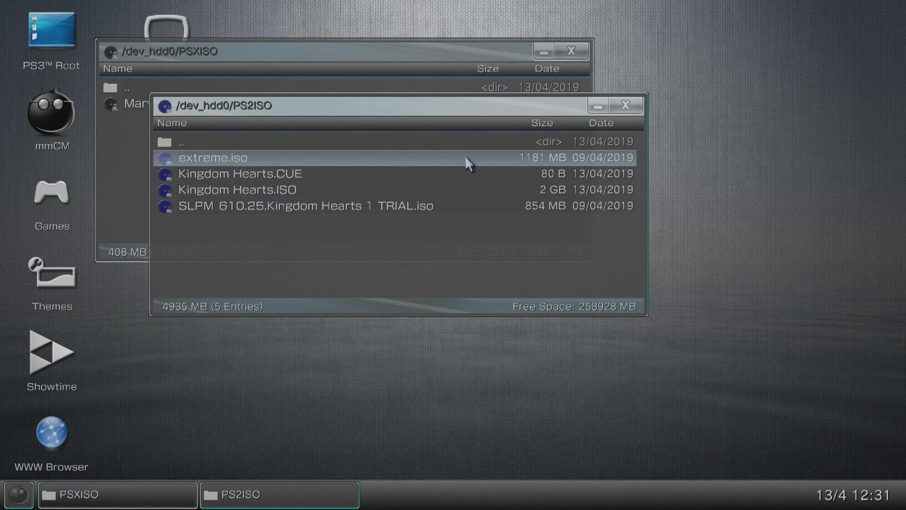
pyautogui.click(241, 157)
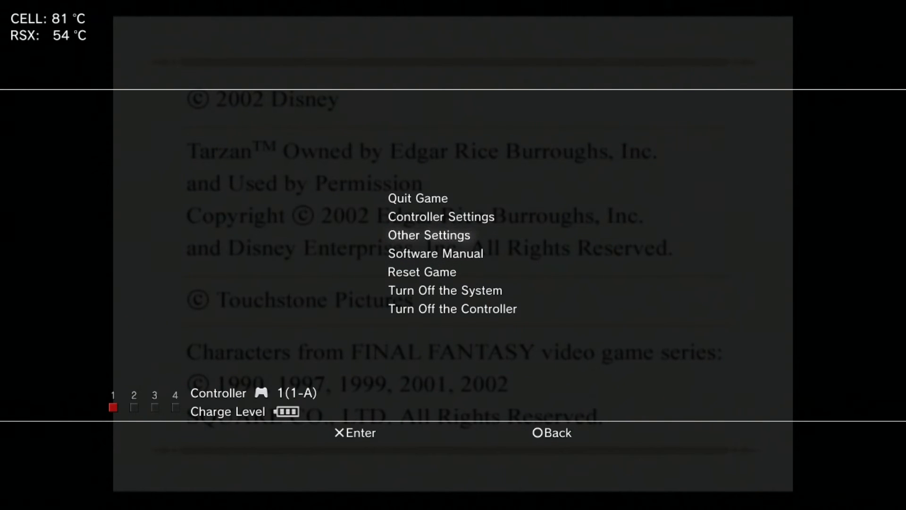
# Dismiss the system menu, select New Game, and pick Normal difficulty.
pyautogui.click(428, 235)
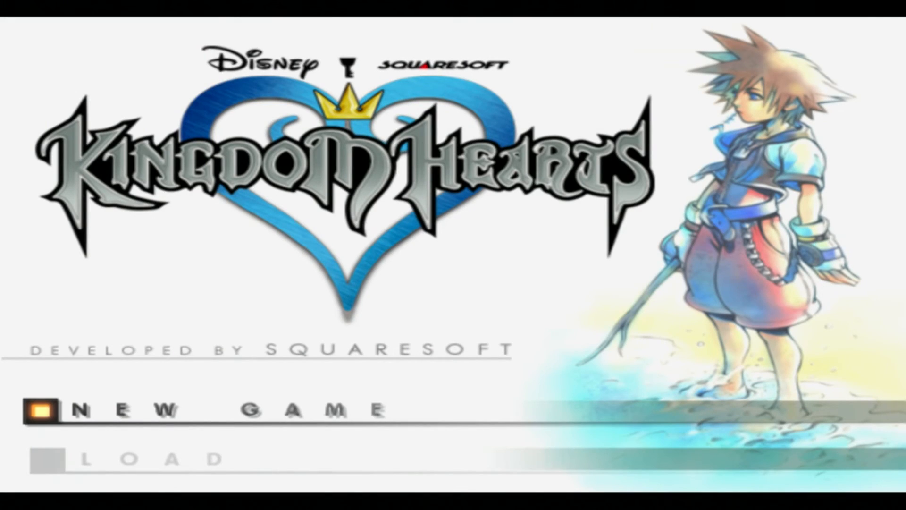
pyautogui.press('down')
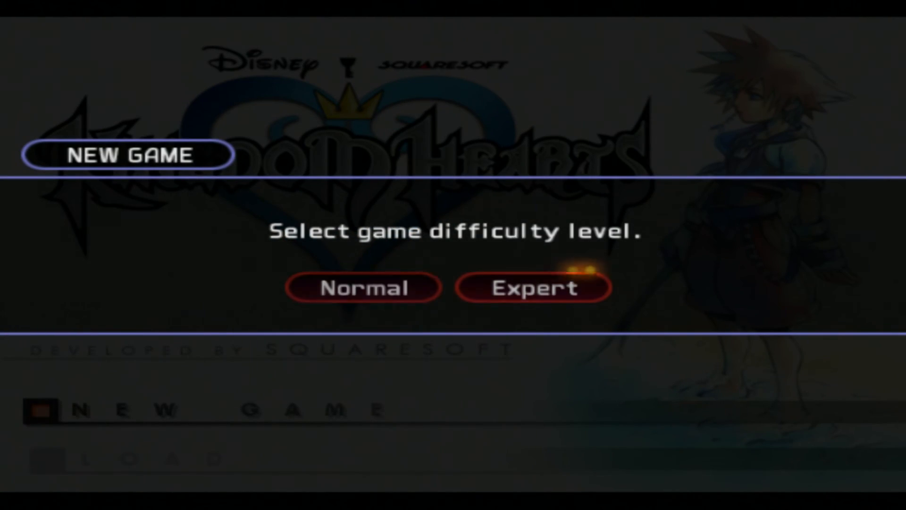
pyautogui.click(363, 288)
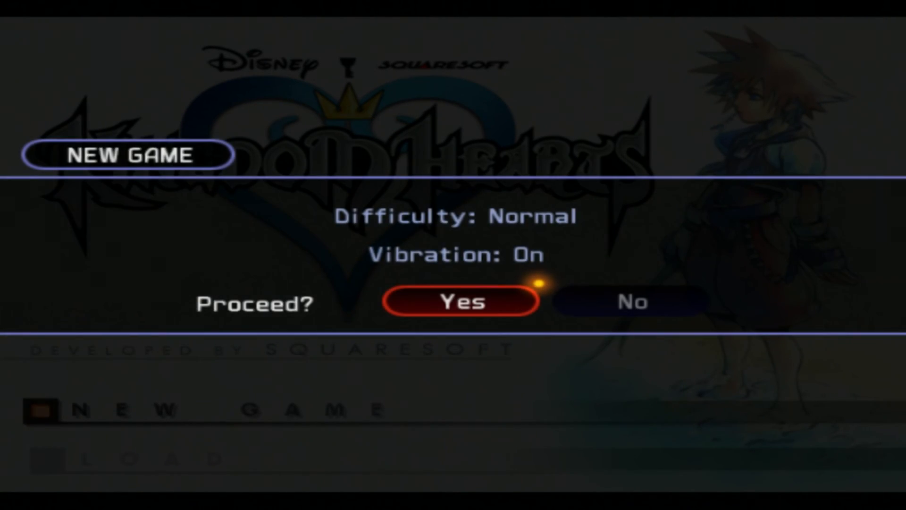